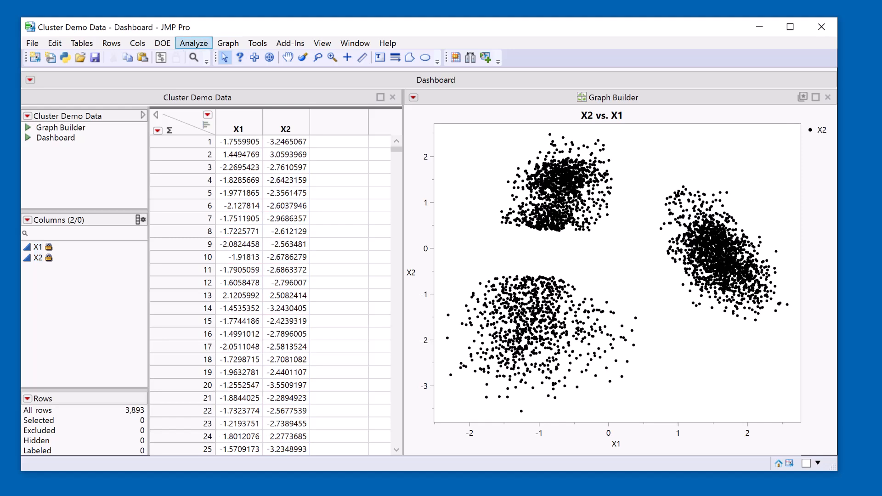
Open K Means Cluster from the Analyze > Clustering menu
click(194, 43)
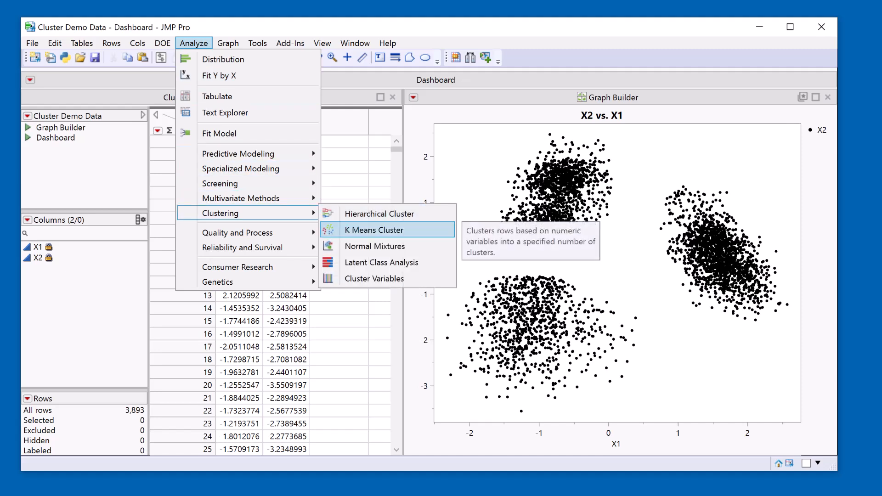
click(374, 230)
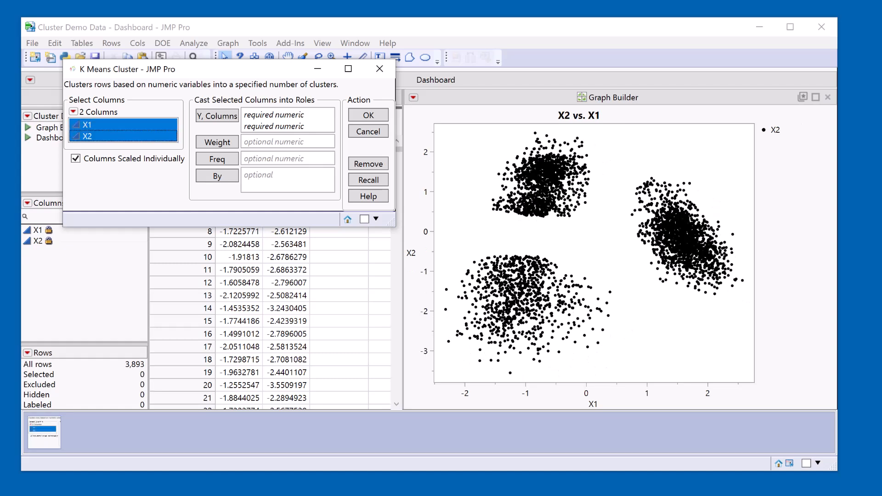
Launch K-means on X1 and X2 and fit a 3-cluster model
click(216, 116)
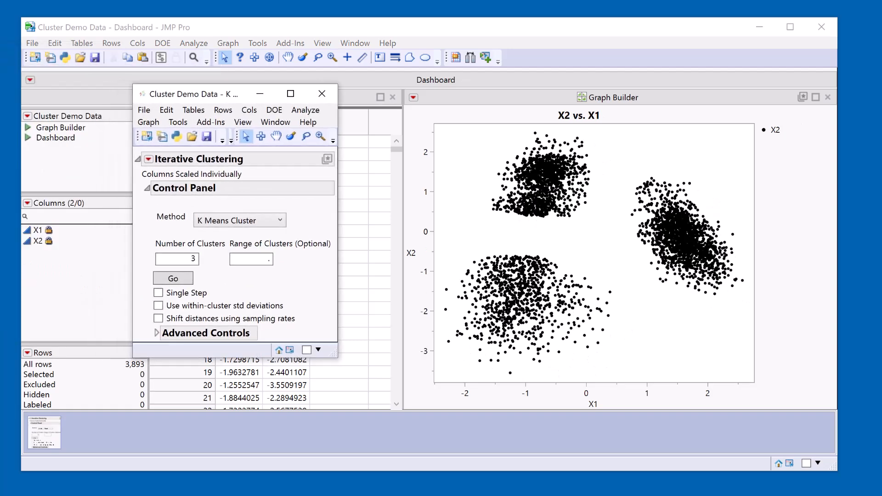
click(176, 258)
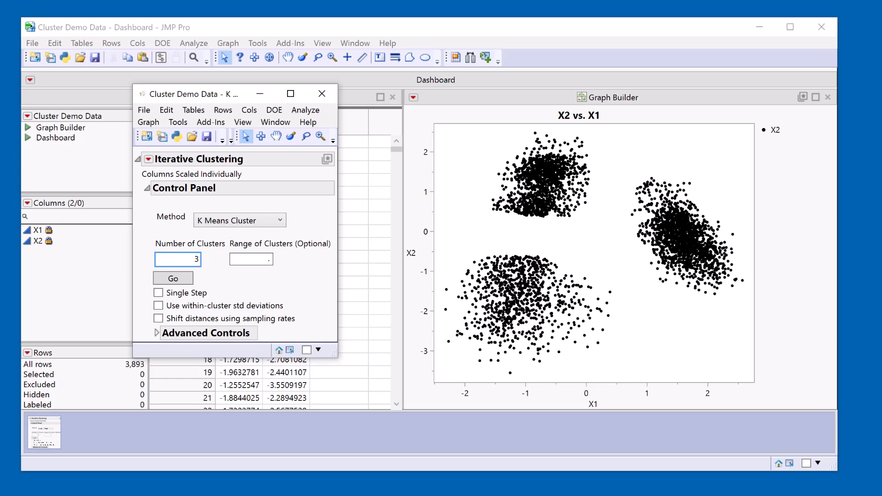
click(173, 278)
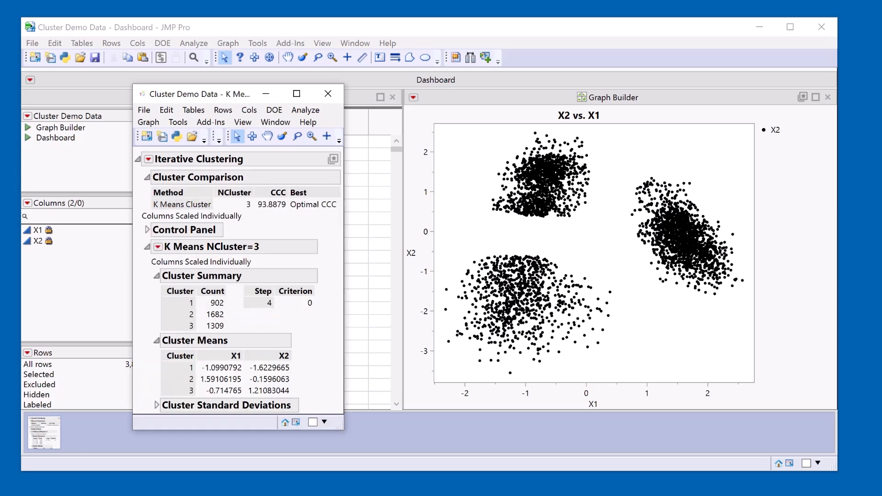
Use Save Clusters from the NCluster=3 red-triangle menu to add Cluster and Distance columns
click(216, 303)
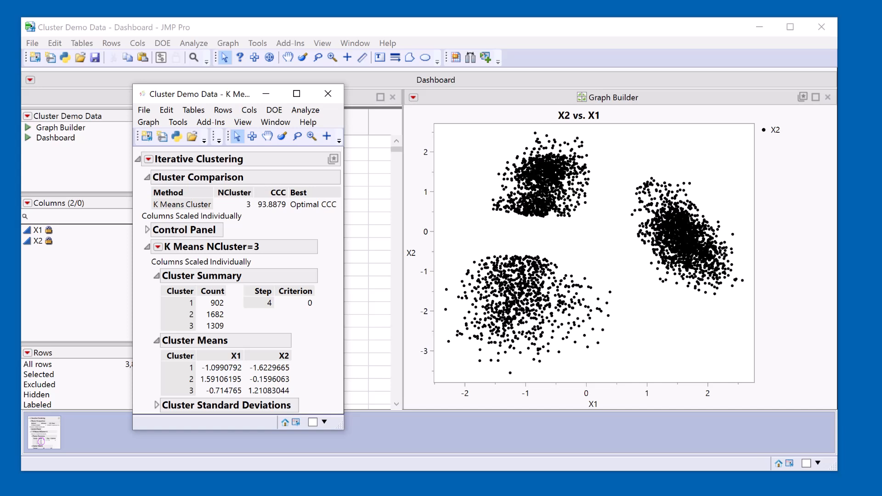
click(159, 247)
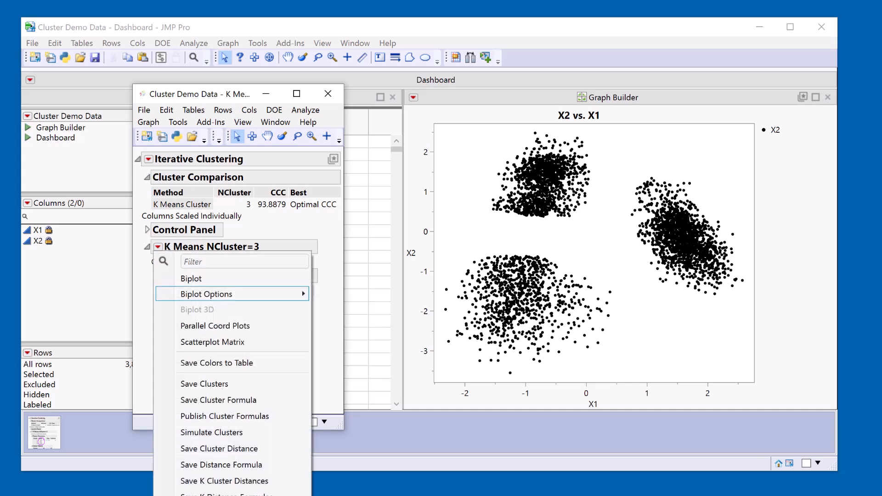
click(219, 448)
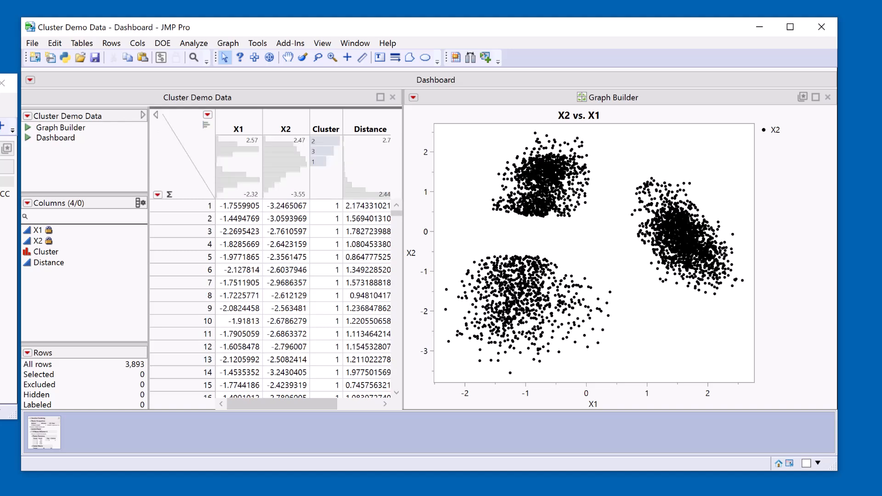
Save cluster colors to the table, then view the red/blue/green scatterplot on the dashboard
click(321, 151)
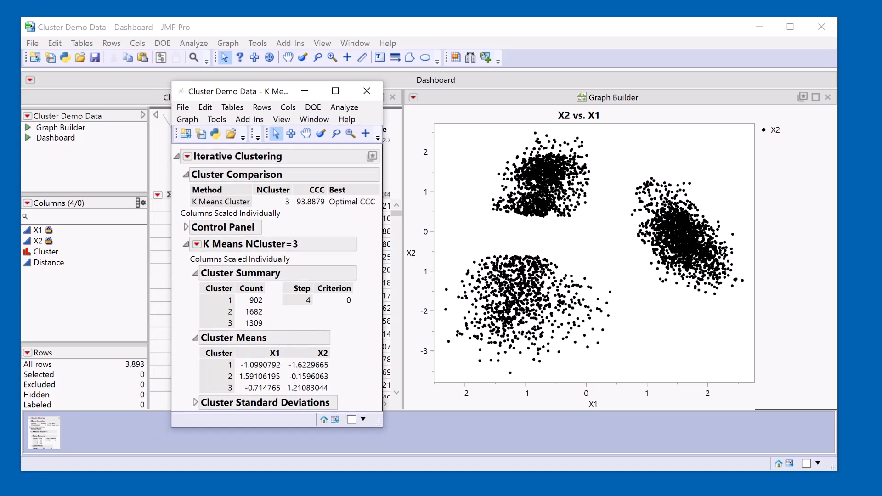
click(197, 243)
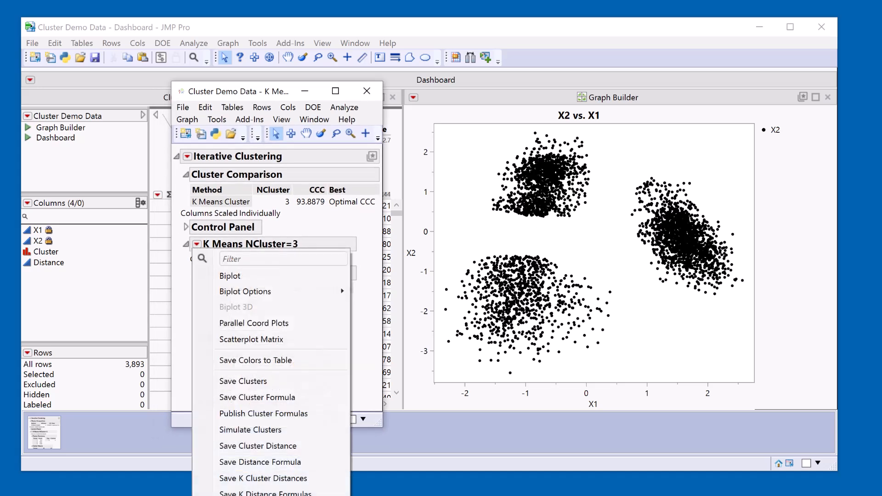
click(255, 360)
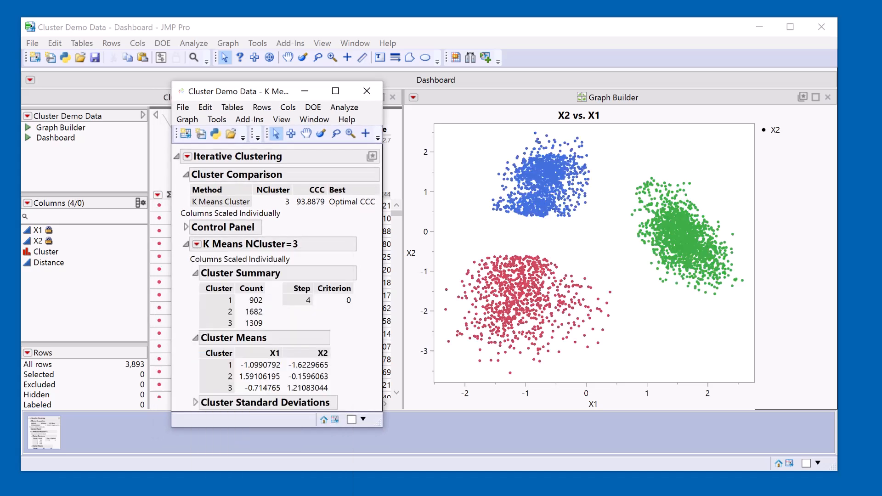
click(366, 91)
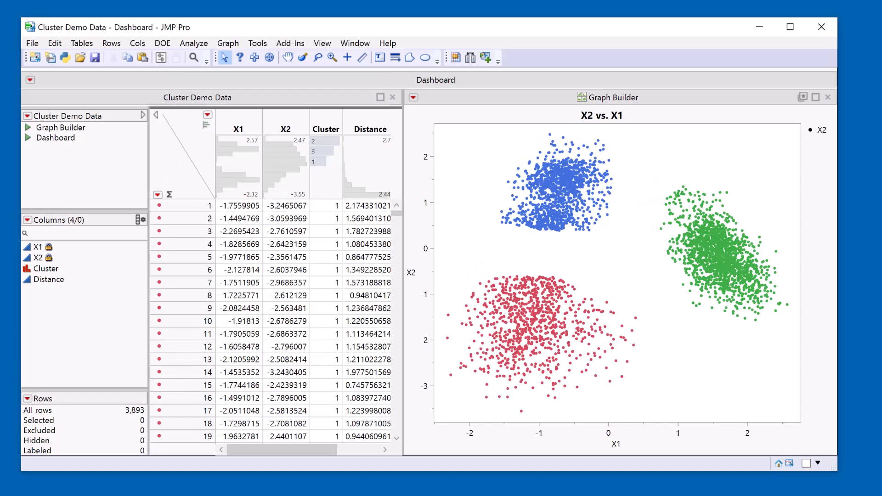